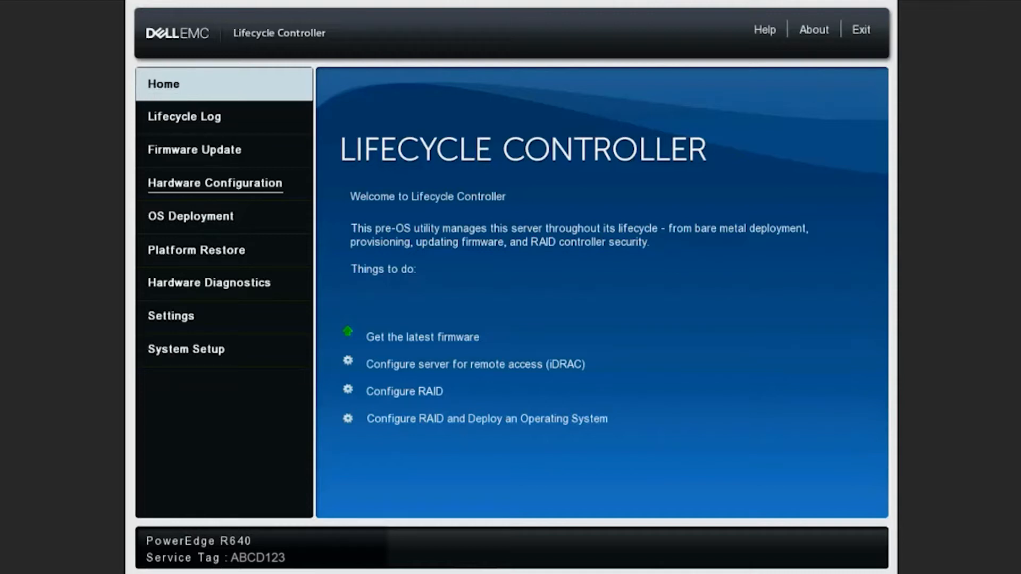
Open the Hardware Configuration page from the left navigation pane.
{"action": "left_click", "coordinate": [214, 183]}
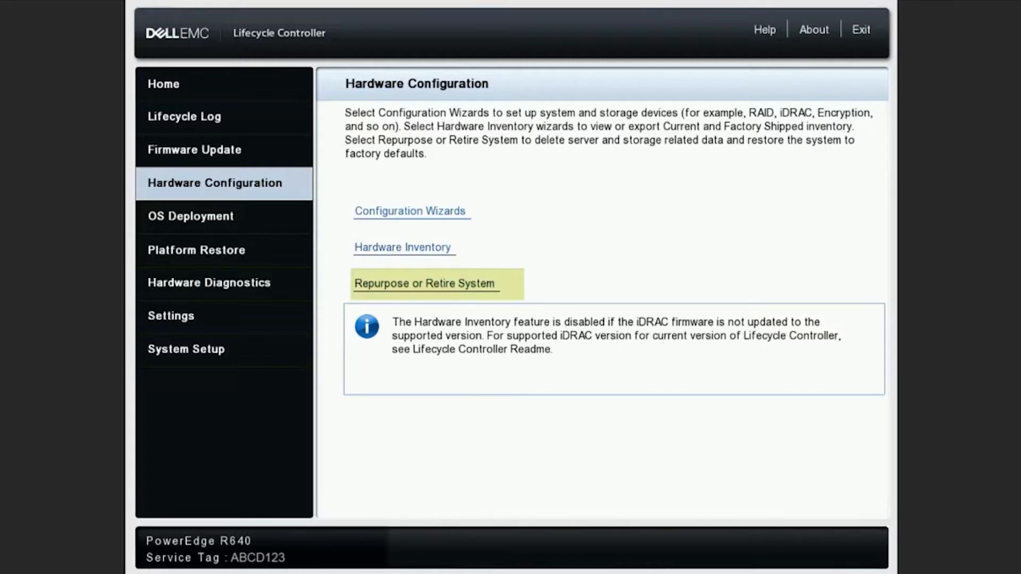
Open Repurpose or Retire System and select BIOS reset default and clear NVRAM.
{"action": "left_click", "coordinate": [424, 283]}
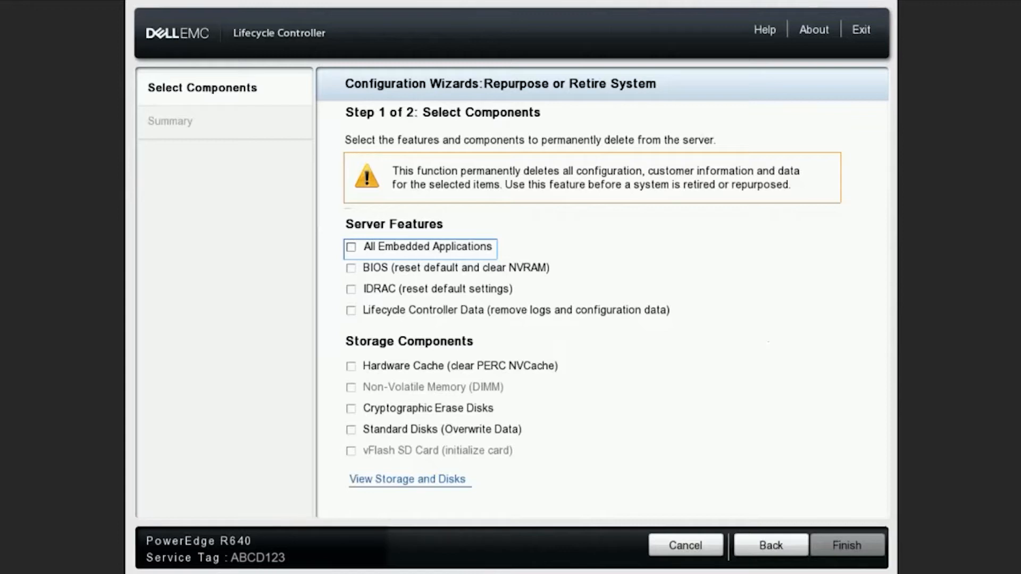
{"action": "left_click", "coordinate": [351, 268]}
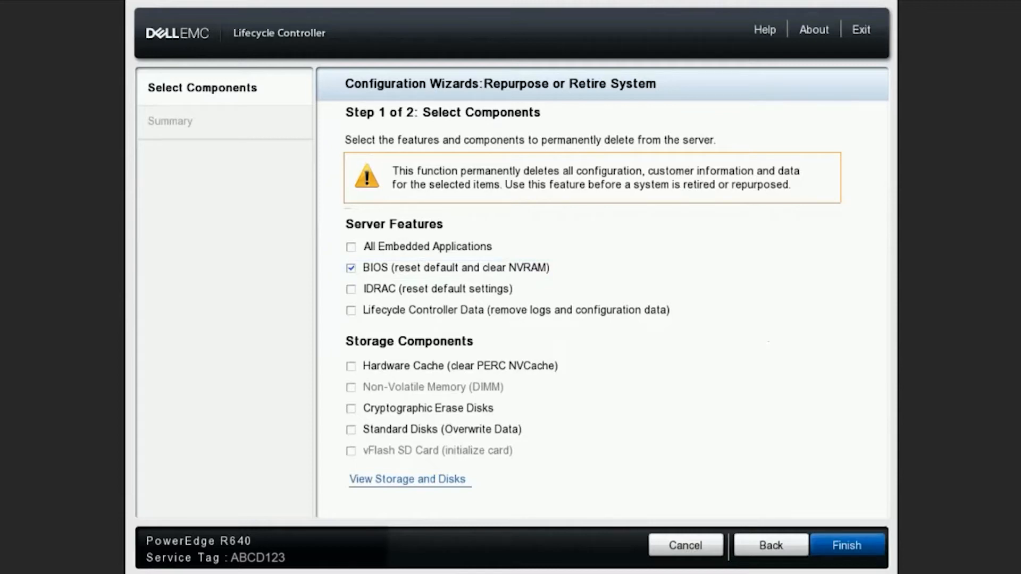
Advance to the Step 2 Summary listing BIOS, then request Finish.
{"action": "left_click", "coordinate": [846, 545]}
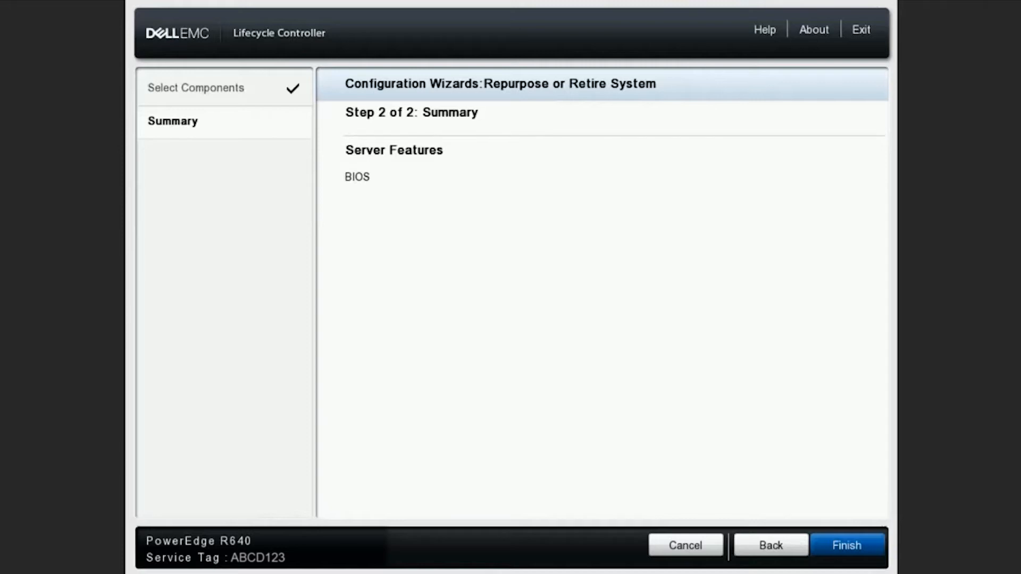
{"action": "left_click", "coordinate": [847, 545]}
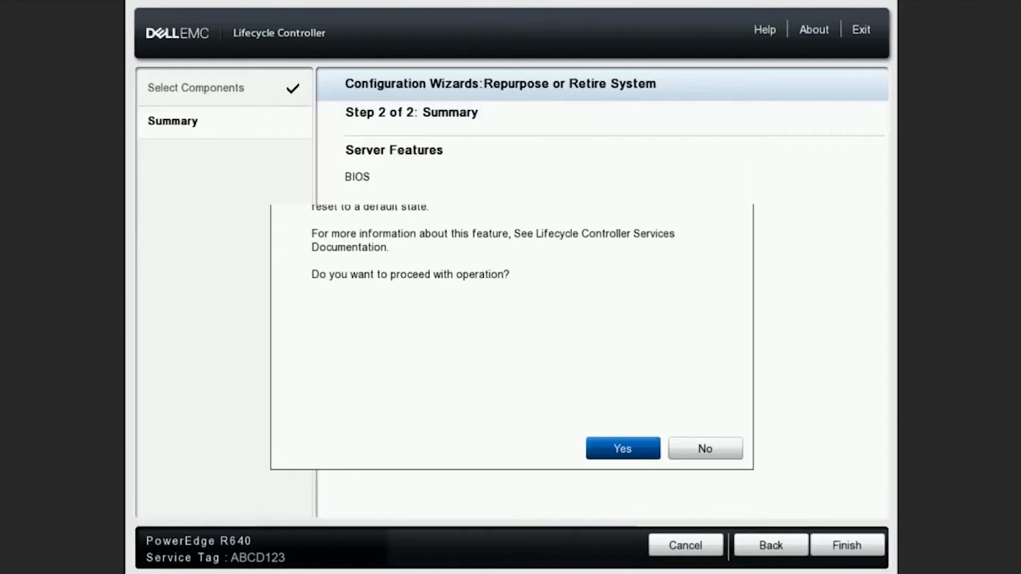
Dismiss the proceed confirmation and return to the Summary page showing BIOS.
{"action": "left_click", "coordinate": [621, 448]}
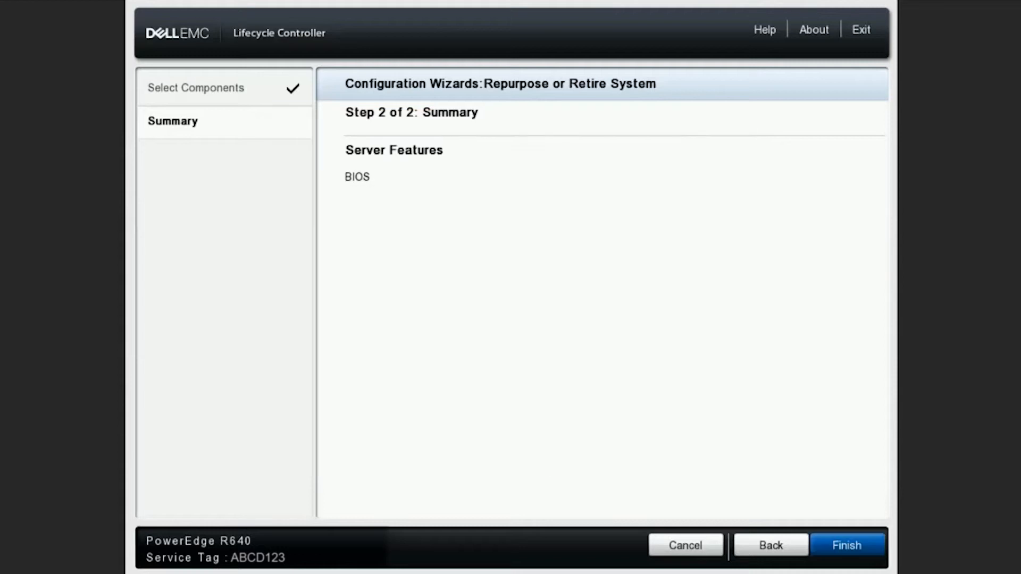
{"action": "left_click", "coordinate": [846, 545]}
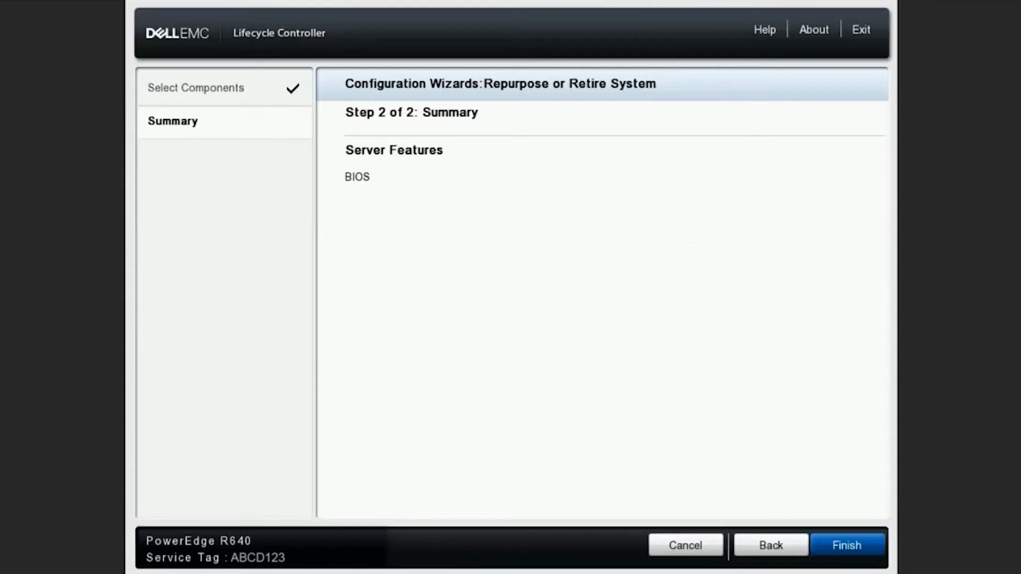
Finish the wizard to reset BIOS, clear NVRAM, reboot and power off the server.
{"action": "left_click", "coordinate": [847, 545]}
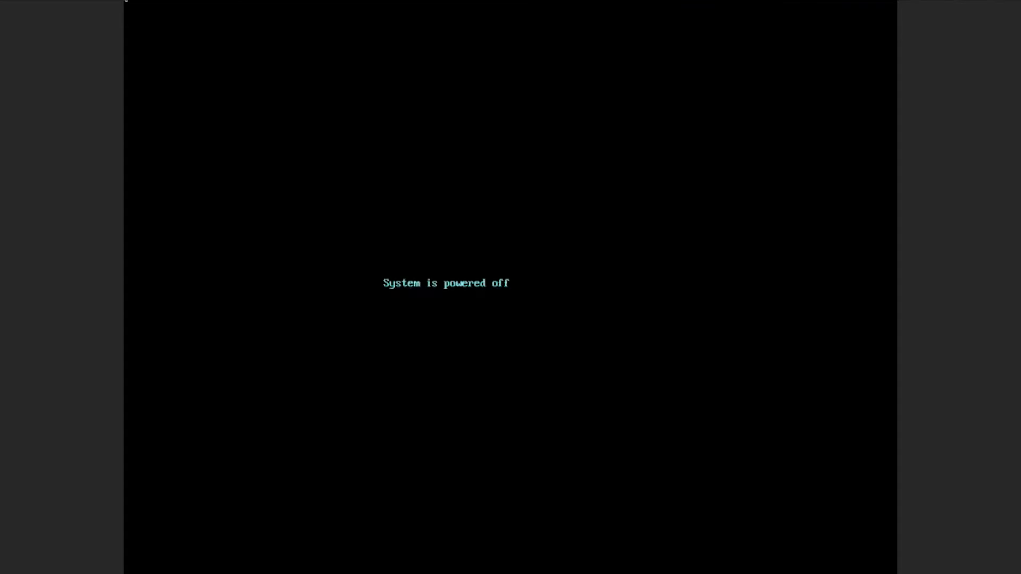